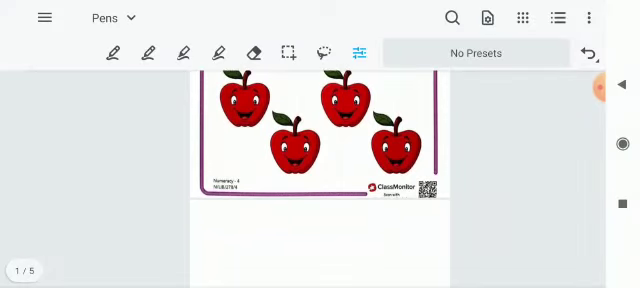
Step: Advance the number-4 worksheet from the apples page to page 2's apple tree picture
{"action": "left_click", "coordinate": [111, 52]}
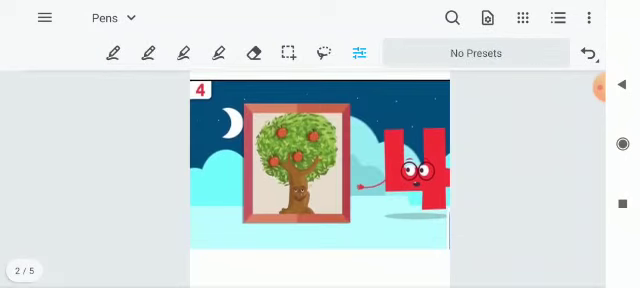
Step: Select the red pen from the Pens toolbar for marking the apple tree page
{"action": "left_click", "coordinate": [113, 53]}
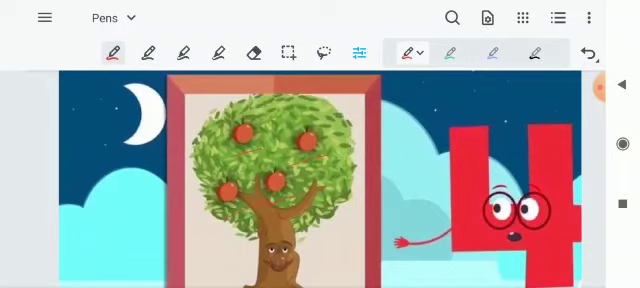
Step: Turn off the pen and move to page 4's toy shelf picture
{"action": "left_click", "coordinate": [357, 52]}
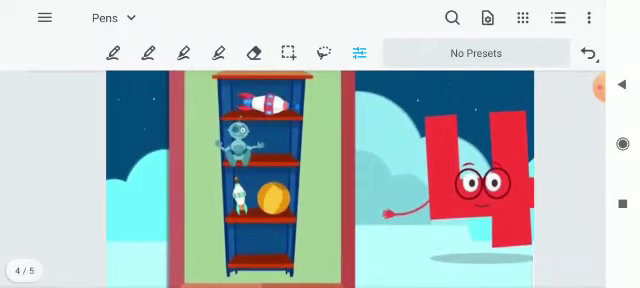
Step: Return to page 1 and underline the large number 4 with a red pen line
{"action": "left_click", "coordinate": [112, 53]}
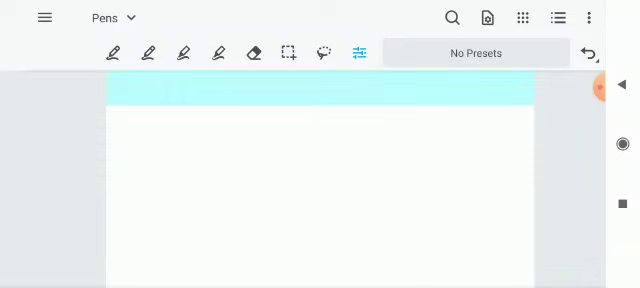
{"action": "scroll", "scroll_direction": "down", "scroll_amount": 3}
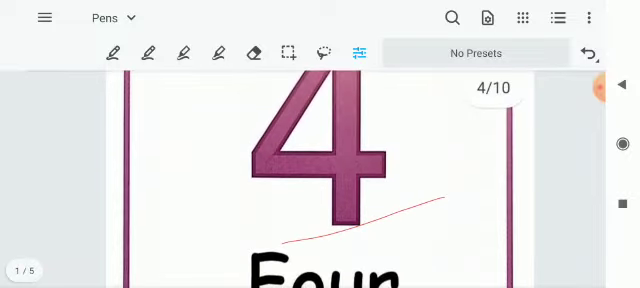
{"action": "scroll", "scroll_direction": "down", "scroll_amount": 3}
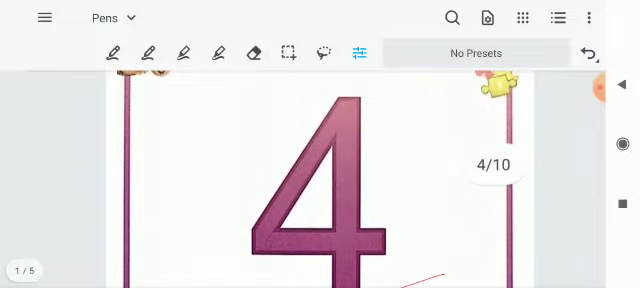